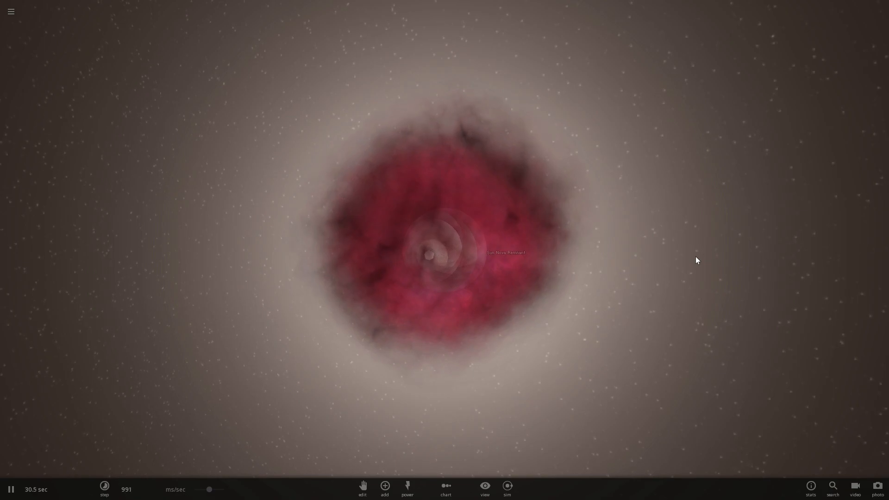
Raise the simulation rate from milliseconds to minutes per second so the remnant cloud spreads
left_click(478, 208)
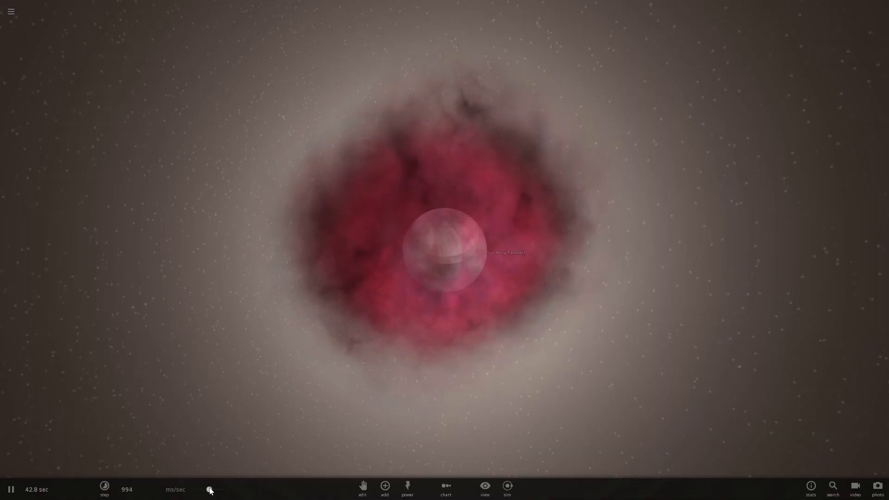
left_click(105, 489)
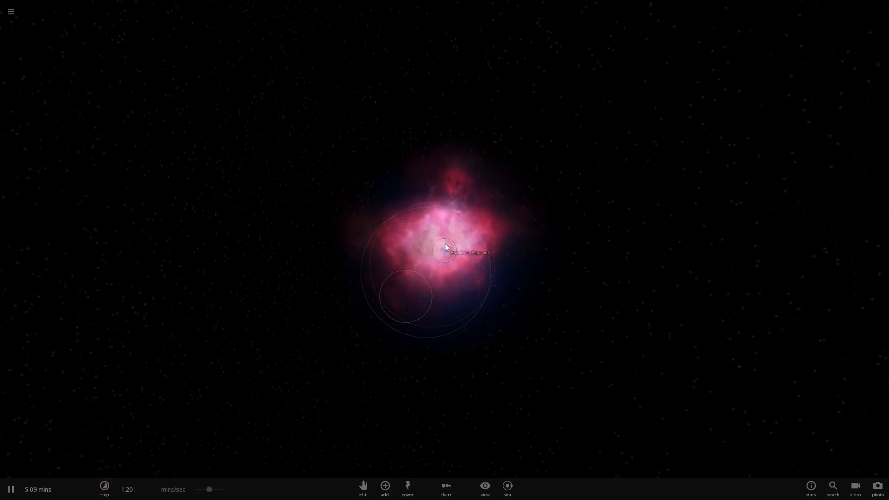
Select the Sun Nova Remnant and delete its surrounding supernova cloud, leaving empty space
left_click(444, 248)
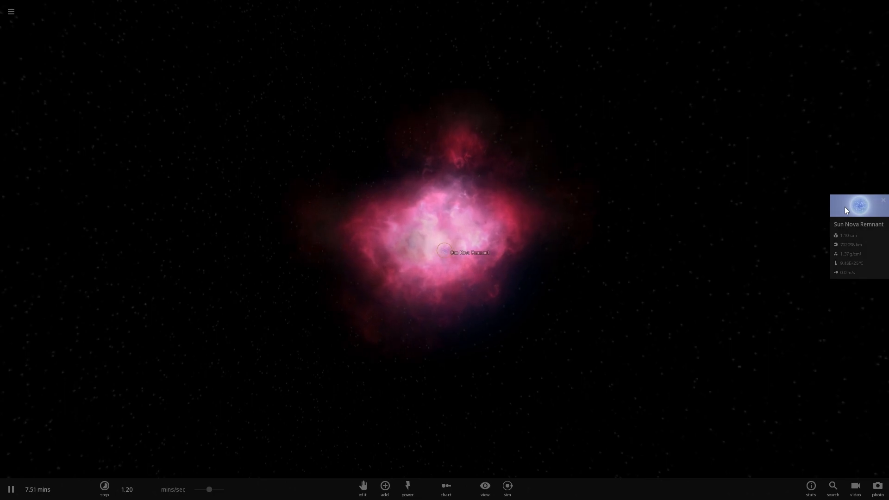
left_click(858, 205)
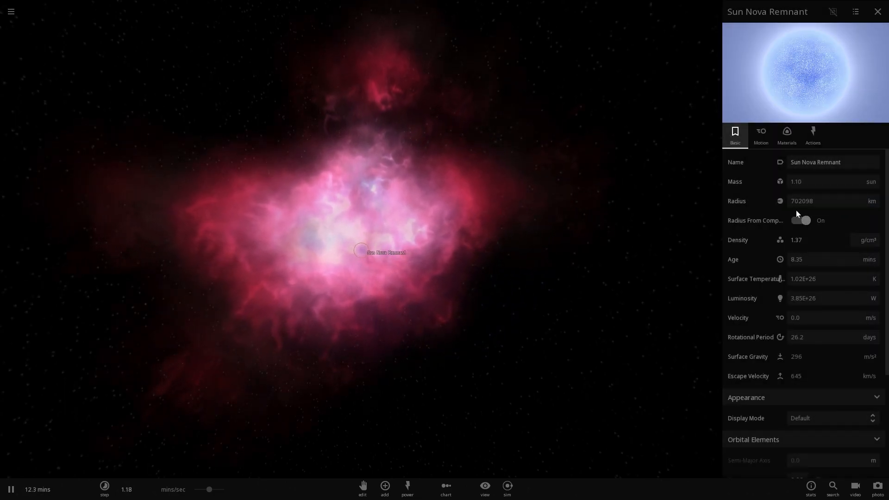
left_click(877, 11)
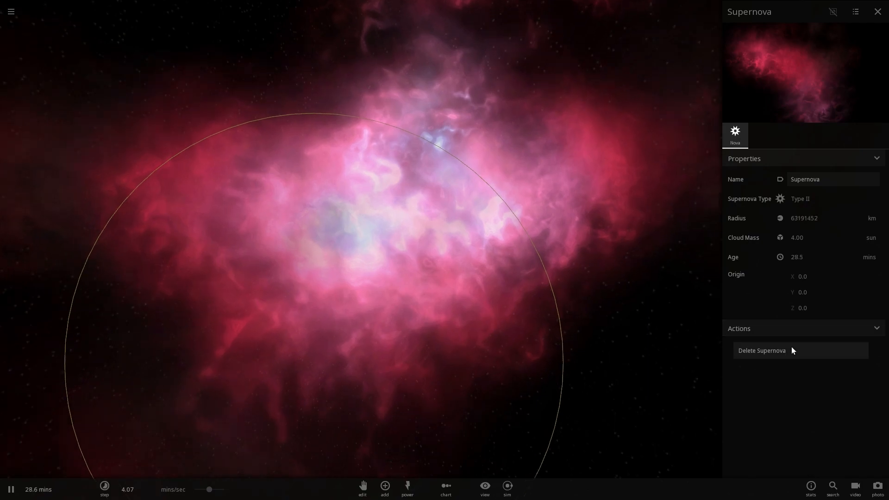
left_click(761, 350)
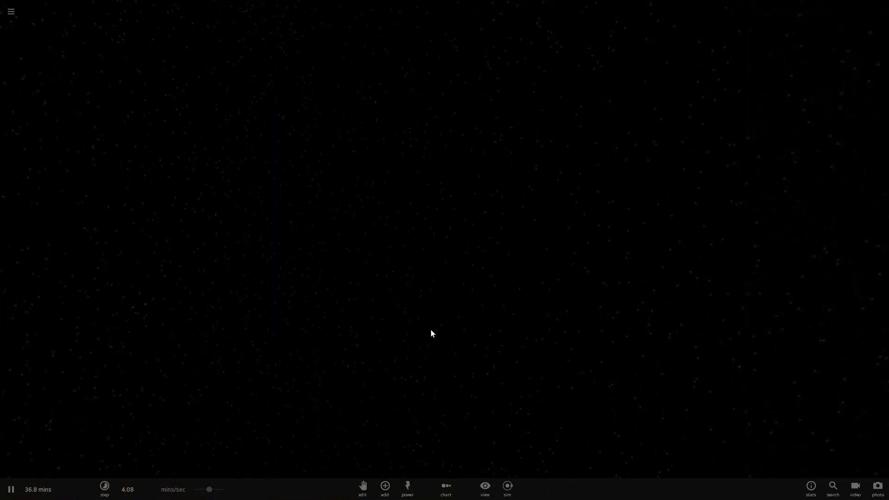
Add UY Scuti from the Stars category of the Add catalogue into the empty scene
left_click(385, 489)
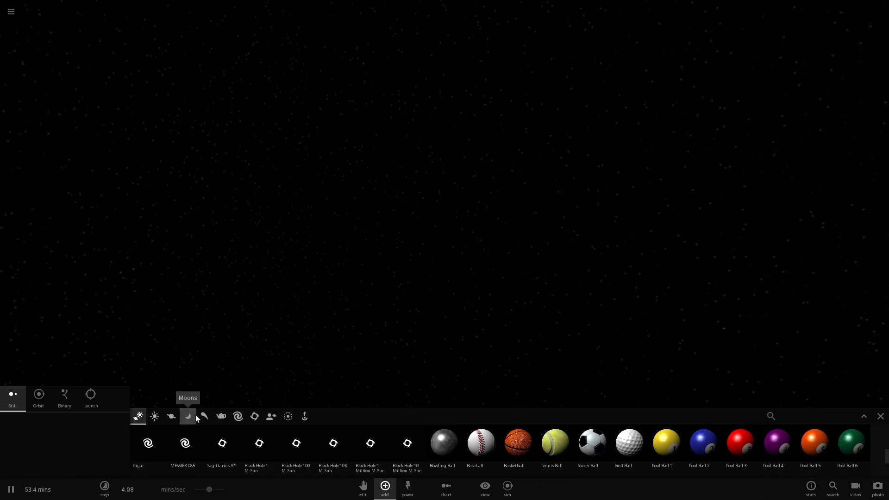
left_click(154, 416)
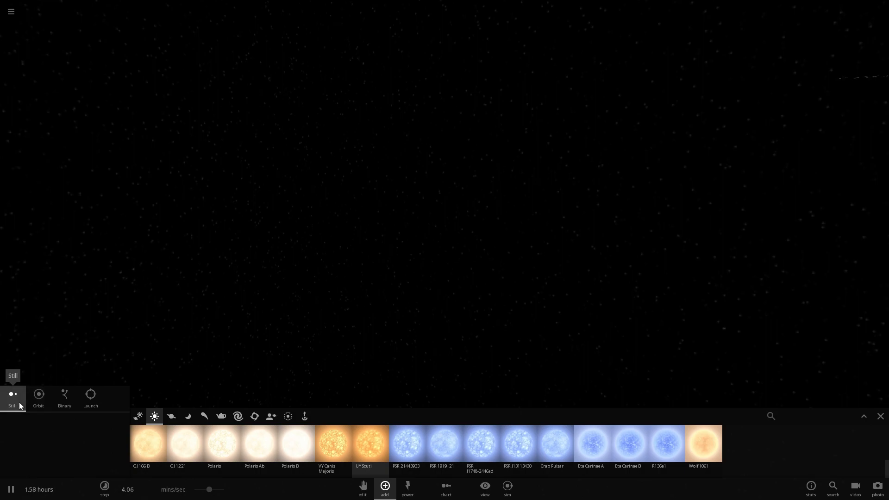
mouse_move(370, 445)
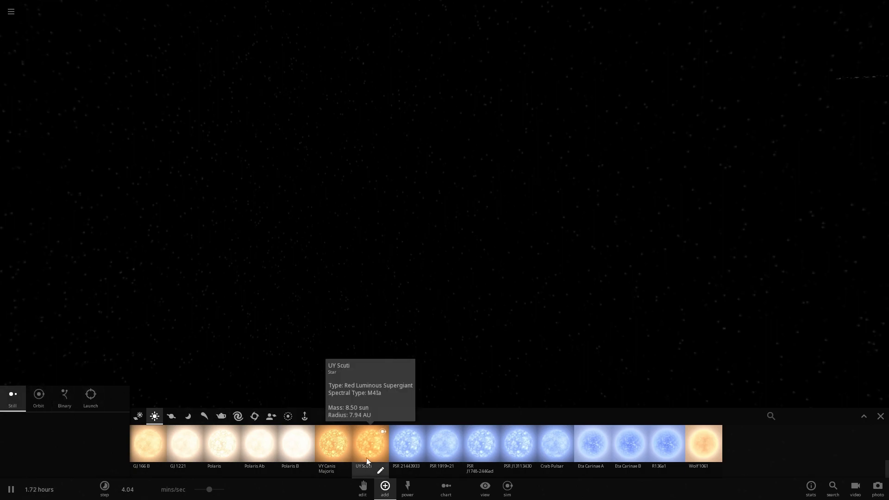
left_click(363, 444)
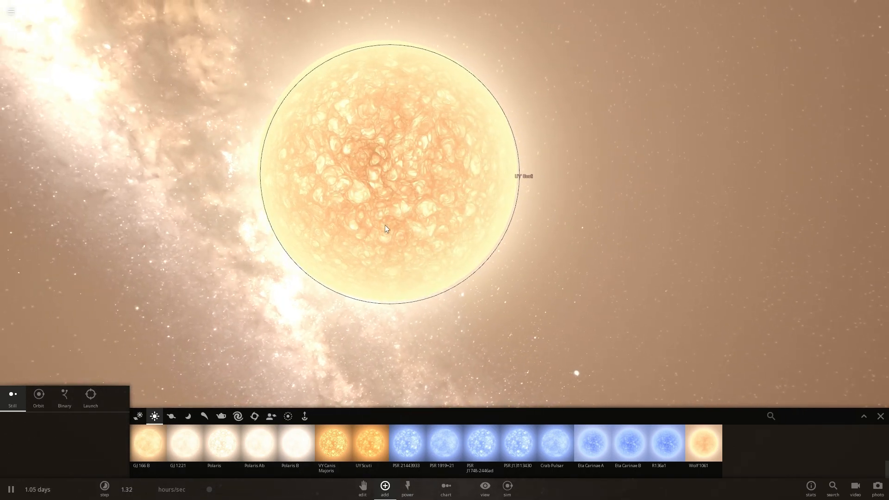
Browse the star list to find Sirius B and view its details
left_click(11, 11)
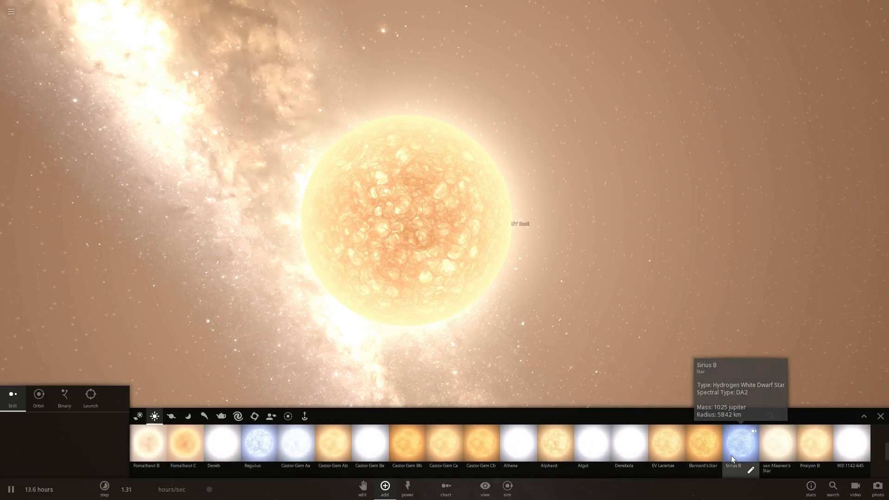
Place Sirius B in orbit around UY Scuti using Orbit placement mode
left_click(64, 398)
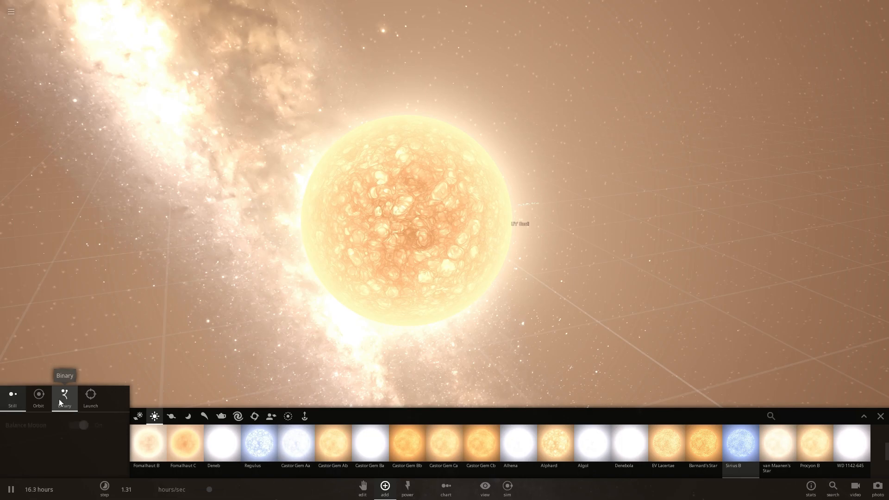
left_click(38, 397)
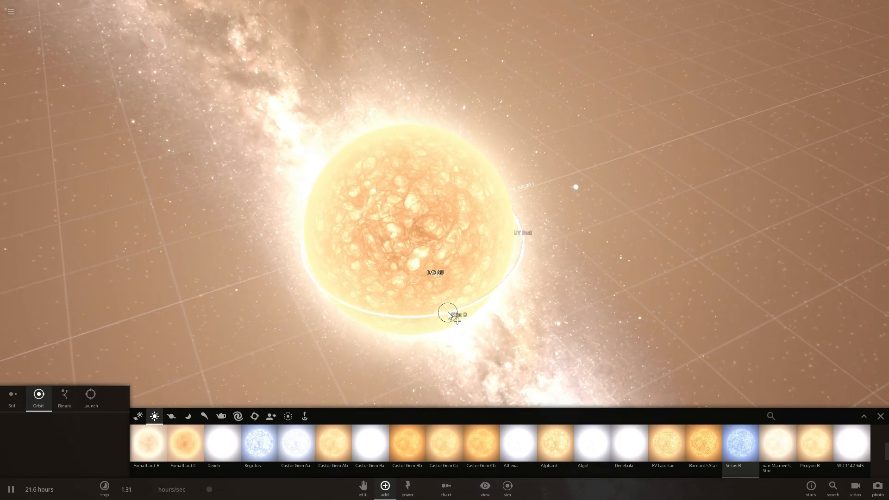
left_click(451, 315)
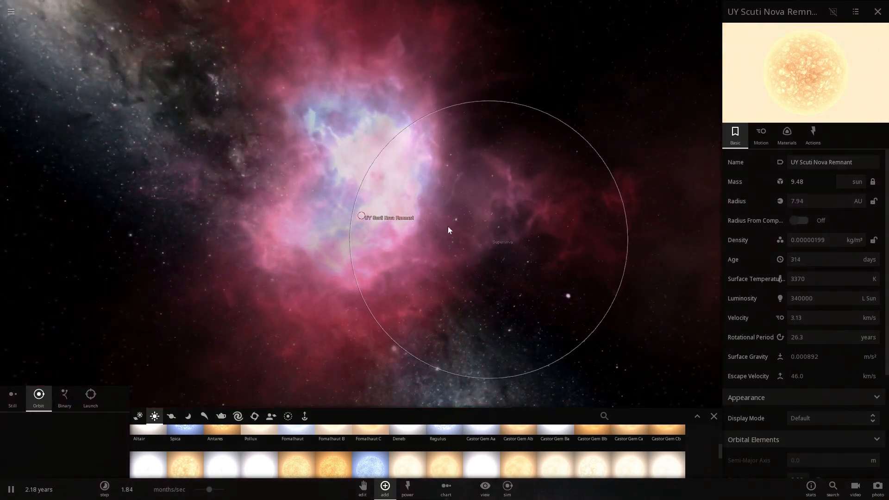
Add a Saturn-style particle ring around Sirius B and close the ring's Advanced Settings
left_click(11, 12)
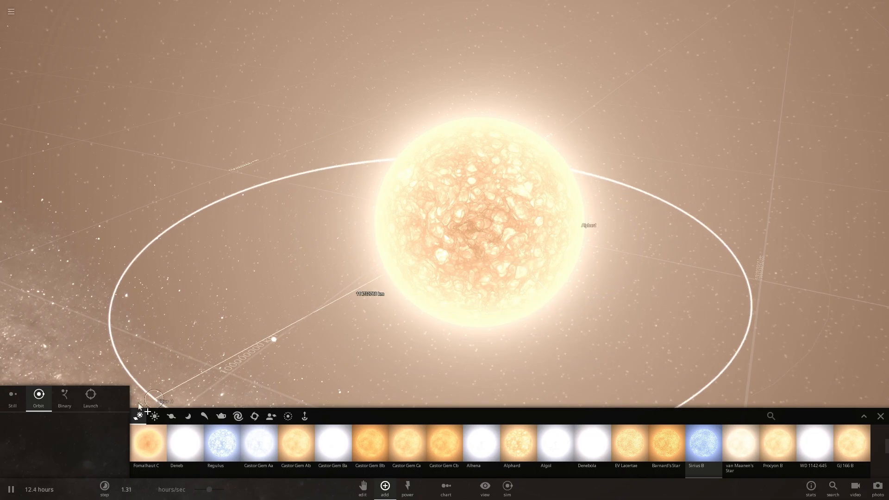
left_click(64, 397)
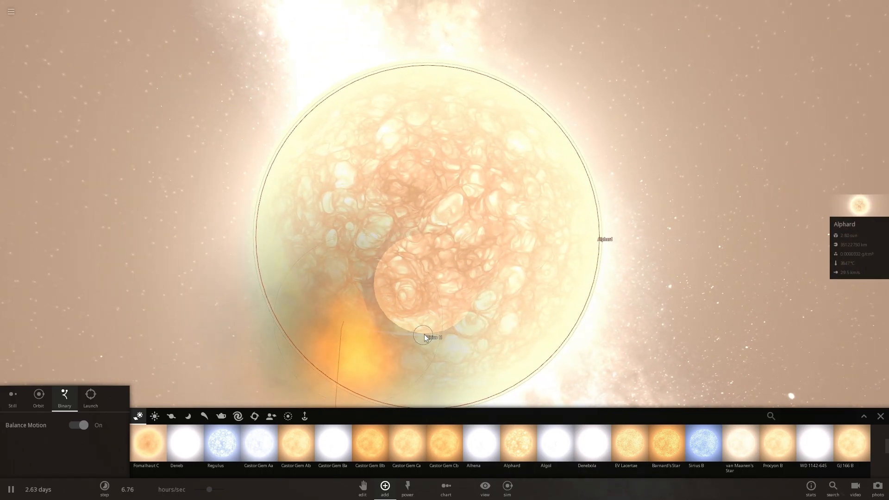
left_click(454, 336)
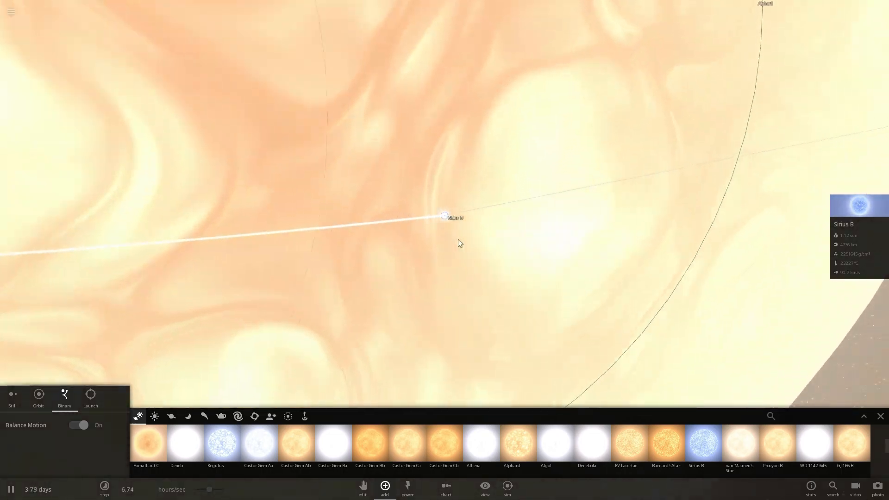
left_click(319, 416)
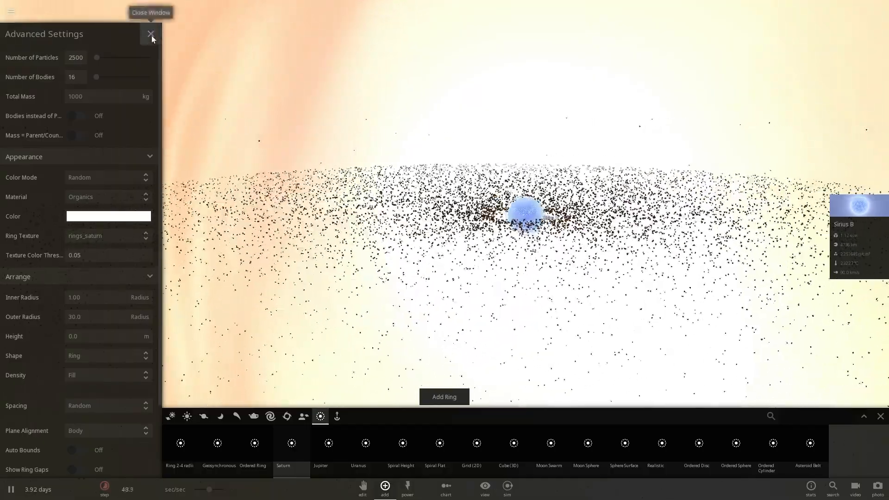
left_click(150, 34)
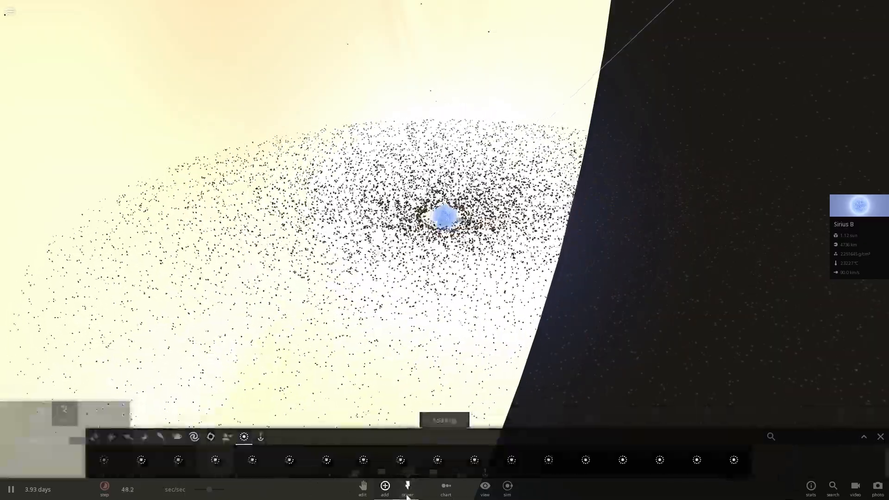
Choose the Pulse power and keep its shape set to Sphere
left_click(407, 489)
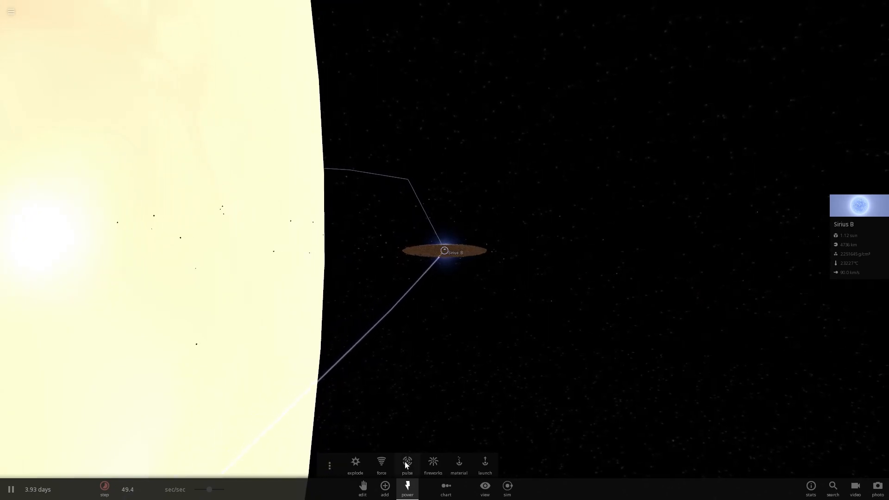
left_click(407, 464)
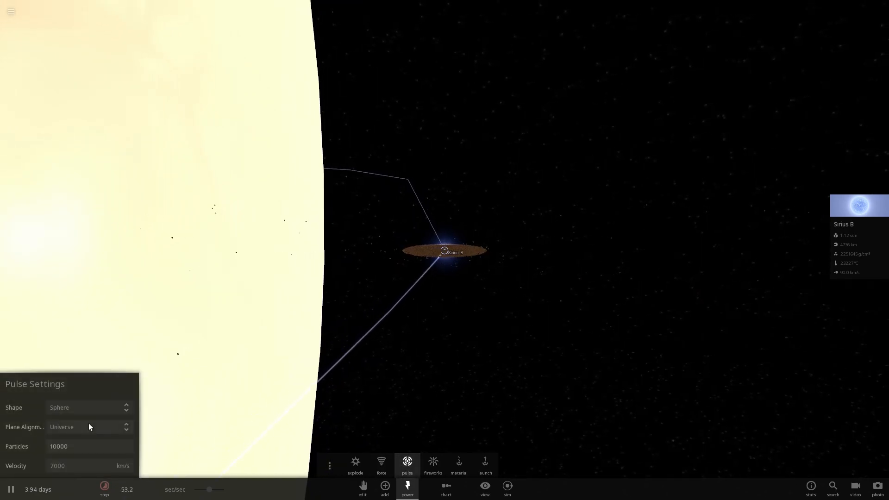
left_click(85, 408)
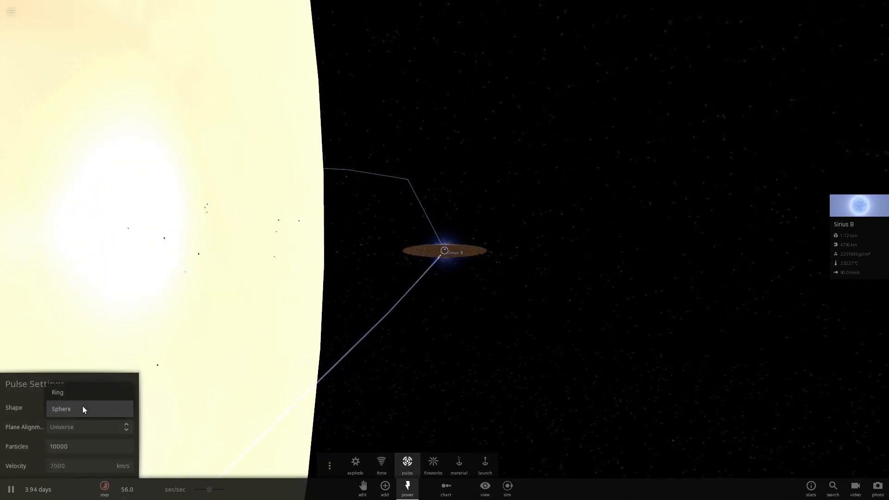
left_click(62, 408)
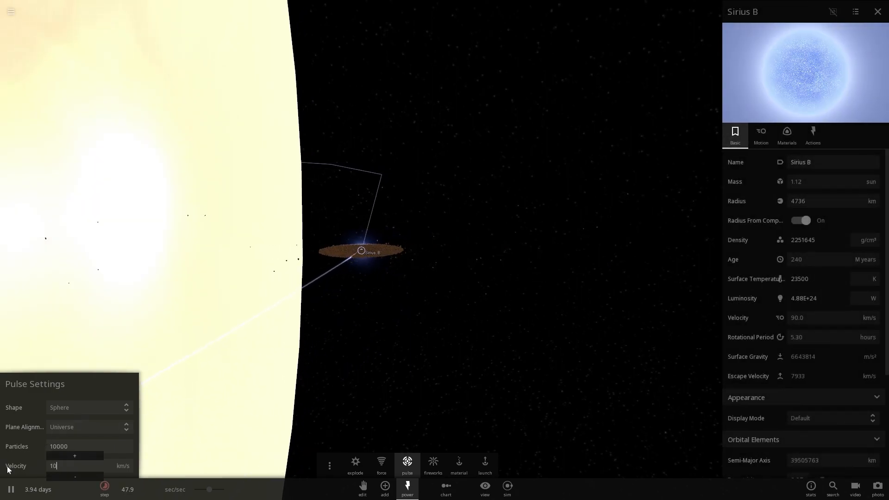
Set the pulse velocity to 1000, then replace it with 3000 km/s
type("1000")
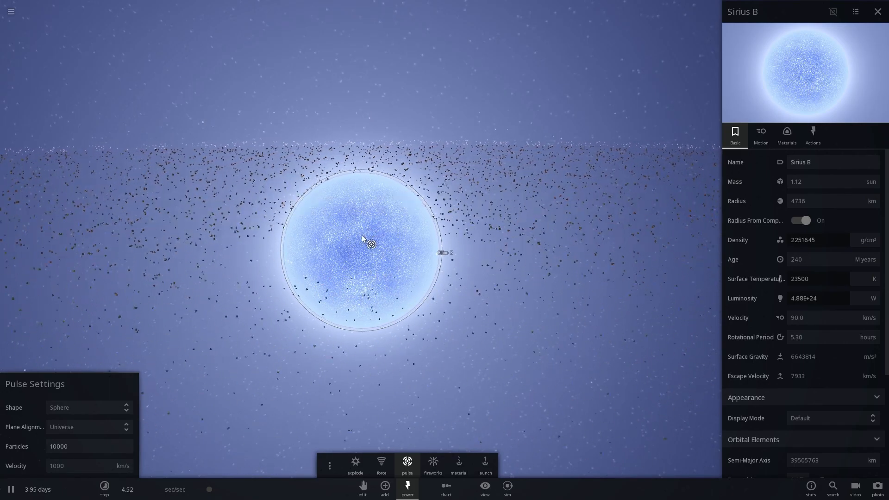
triple_click(57, 466)
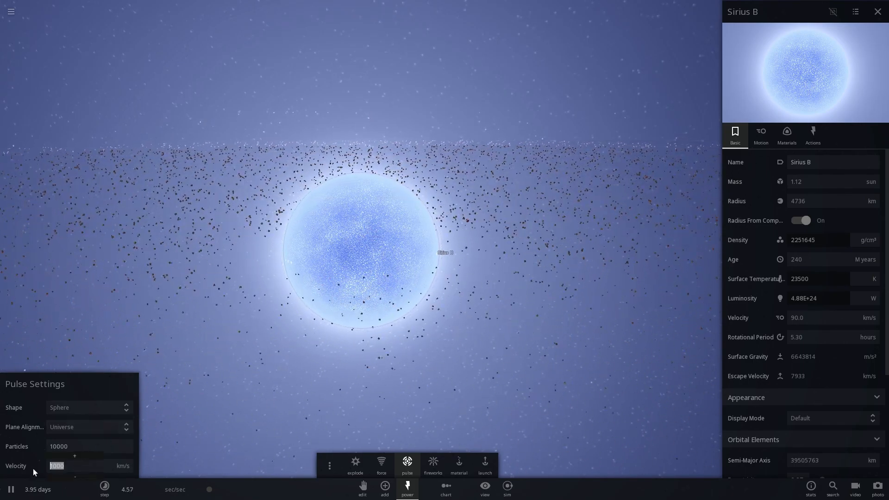
type("3000")
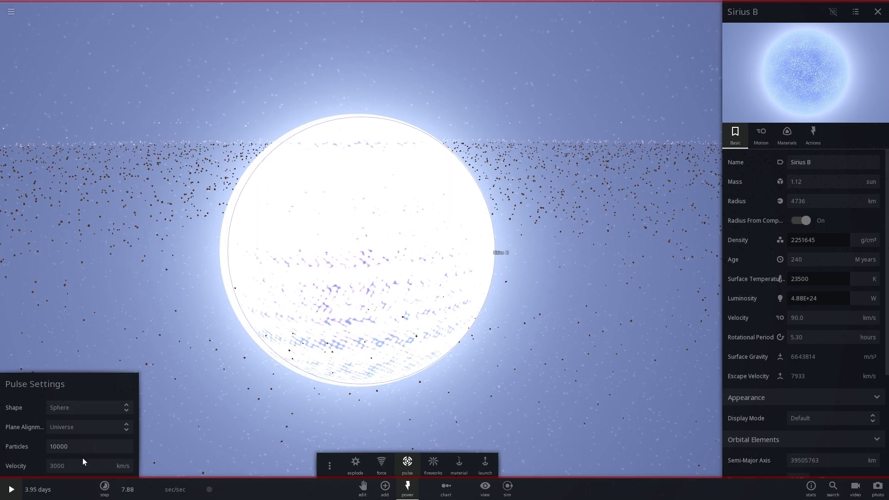
Raise the pulse velocity to 9000 km/s for the repeated pulses on Sirius B
type("900")
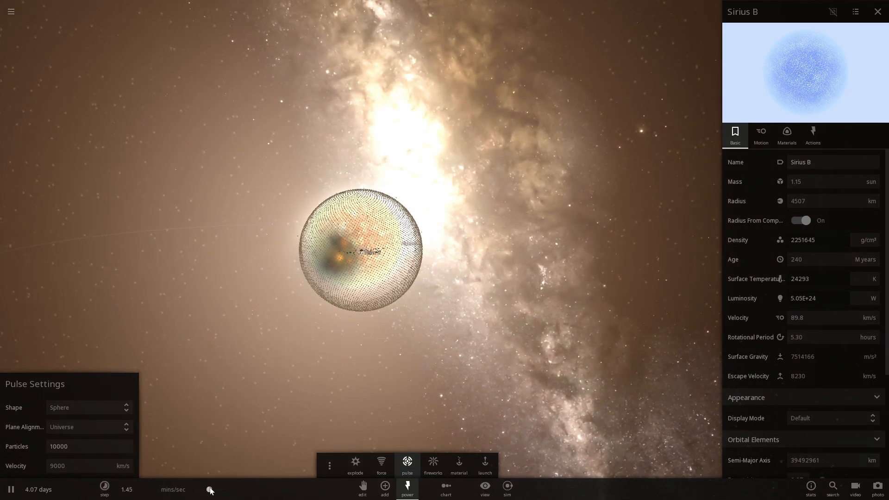
Adjust the time speed while pulsing Sirius B, then pull back to a wide view
left_click(104, 489)
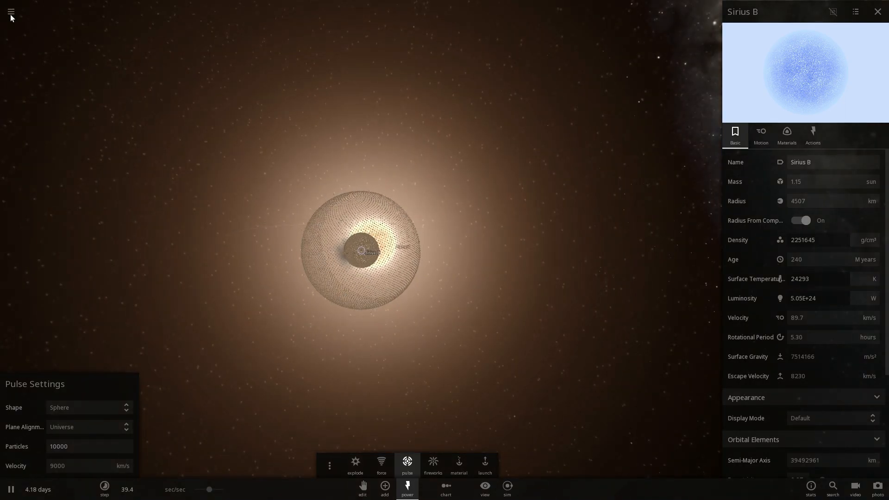
left_click(11, 12)
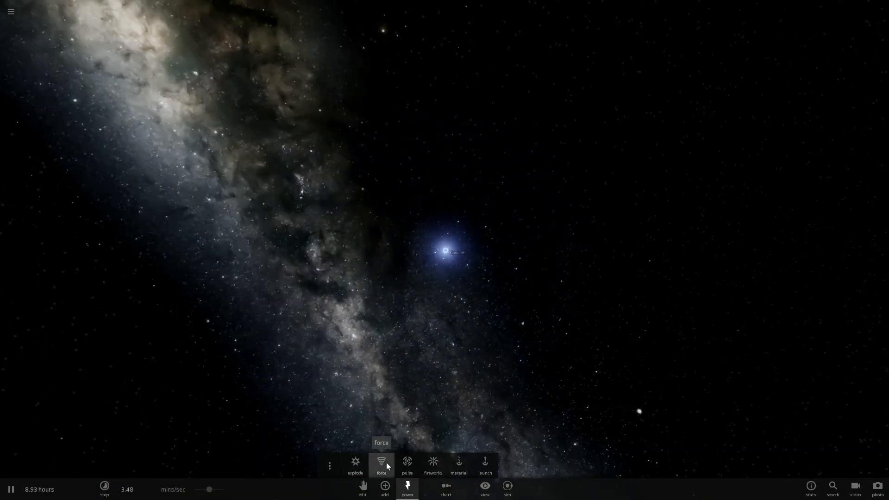
left_click(406, 464)
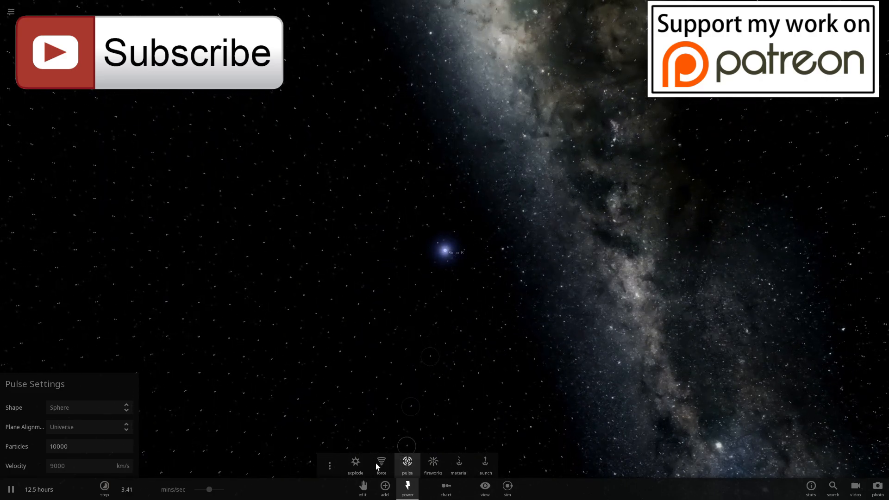
Switch from the pulse power to Explode in the Power toolbar, showing Explode Settings
left_click(354, 464)
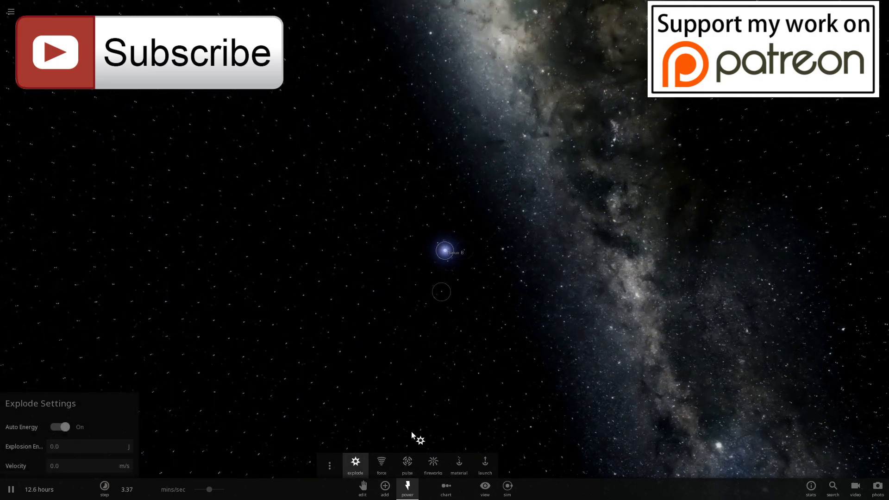